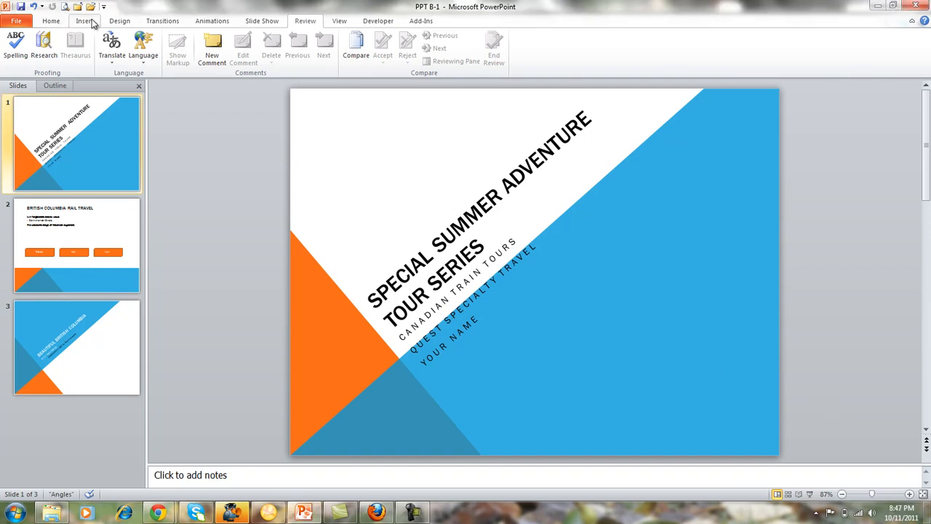
# - Bring up the Header and Footer settings from the Insert ribbon
pyautogui.click(85, 21)
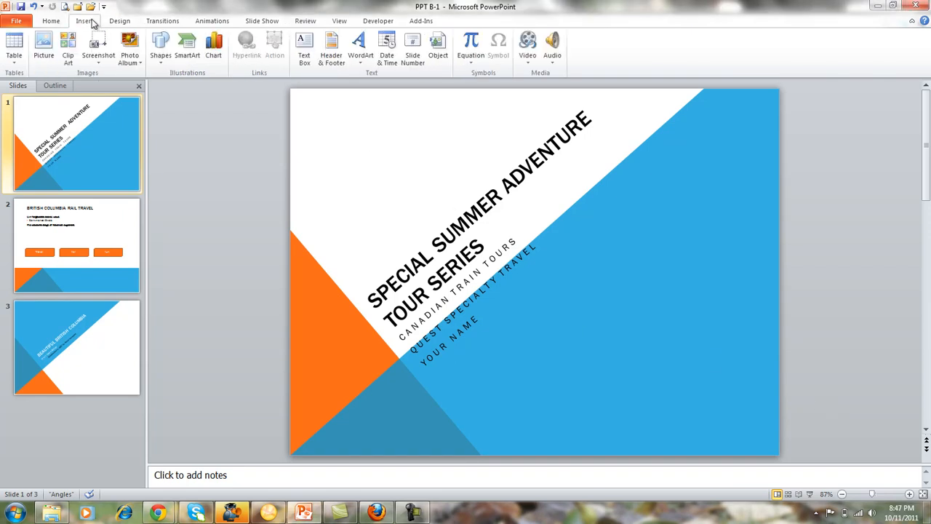
pyautogui.click(331, 47)
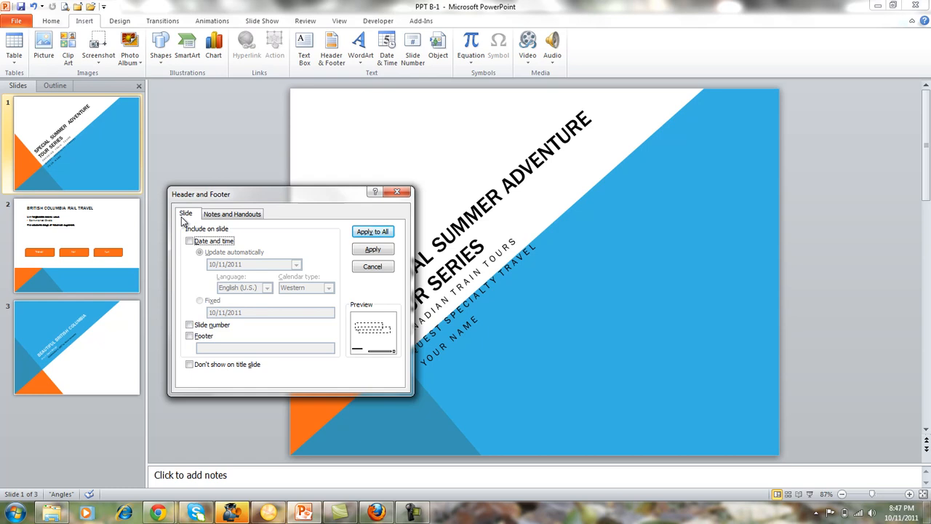
pyautogui.moveTo(182, 227)
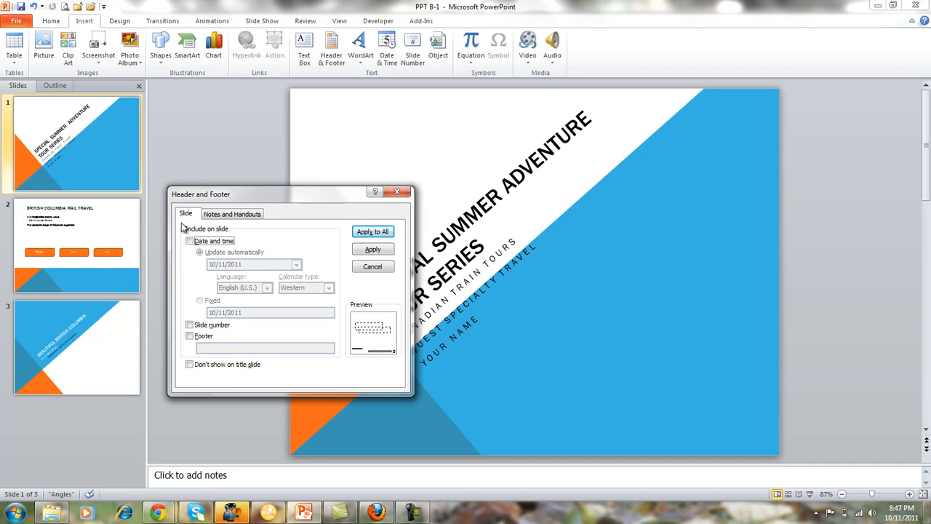
# - Enable an auto-updating date in 'Tuesday, October 11, 2011' format and slide numbers
pyautogui.click(189, 241)
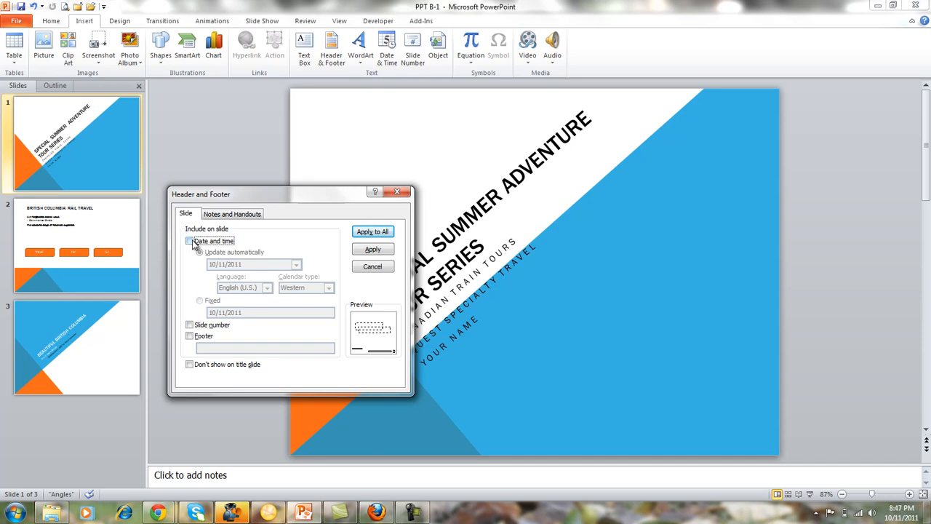
pyautogui.click(190, 241)
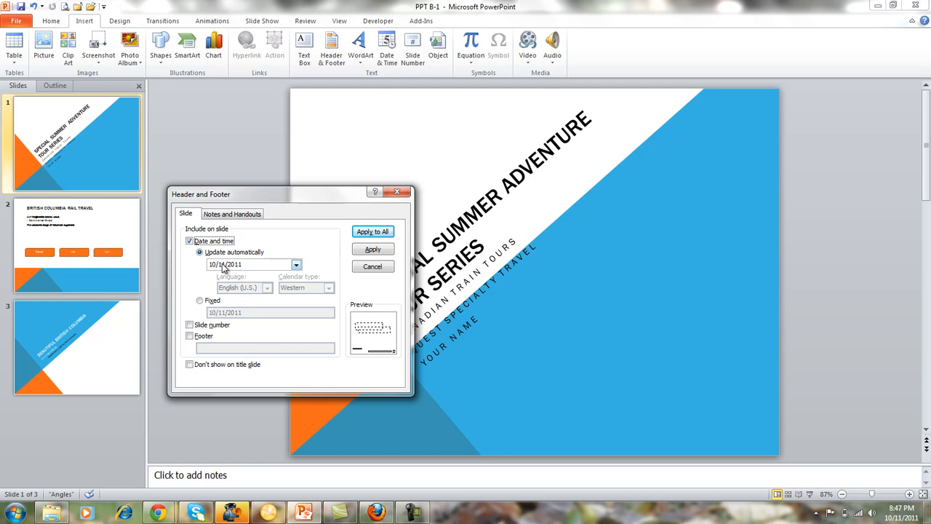
pyautogui.click(295, 265)
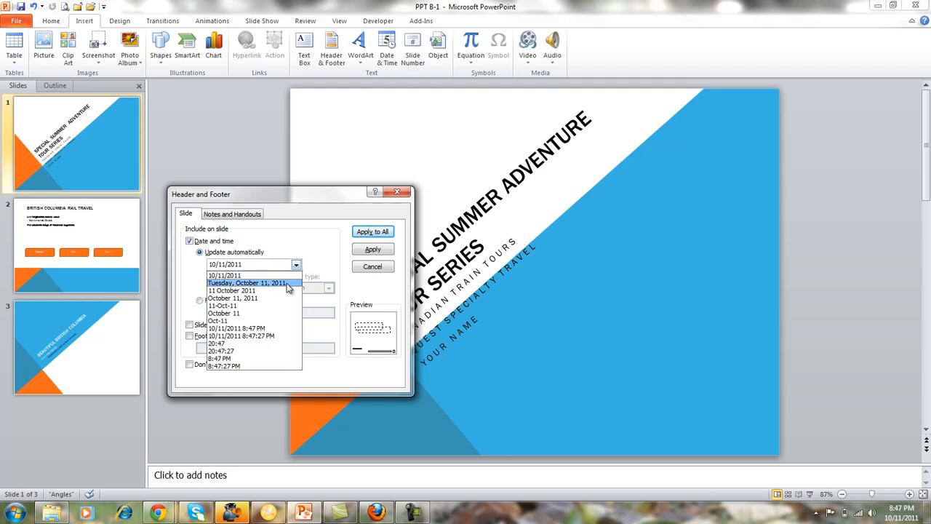
pyautogui.click(247, 282)
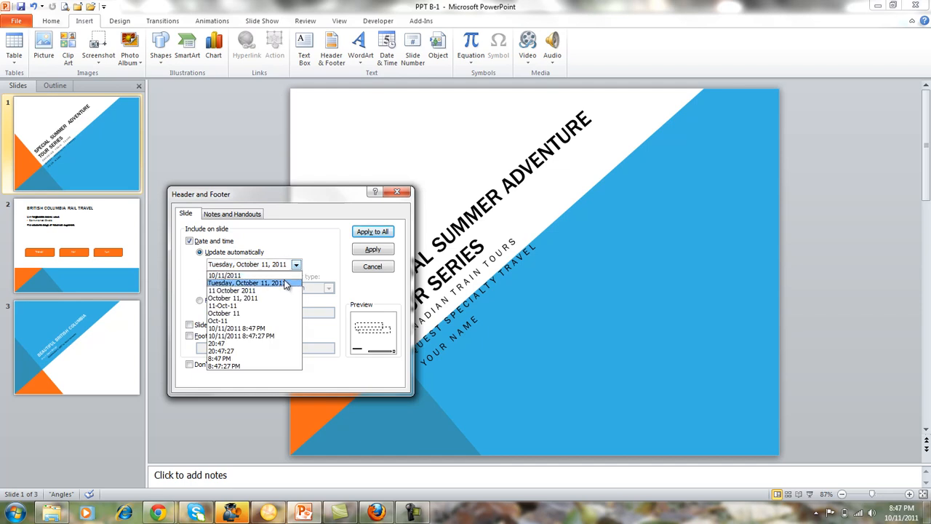
pyautogui.click(246, 282)
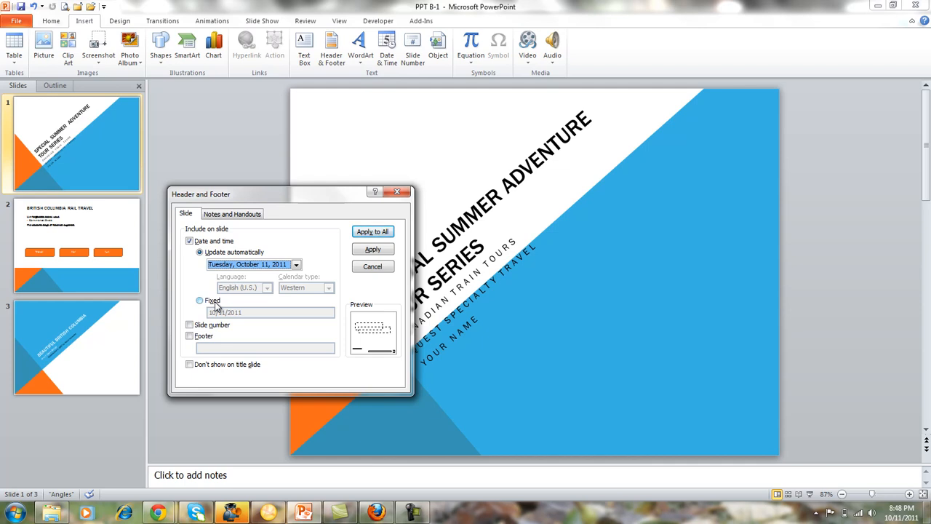
pyautogui.click(189, 324)
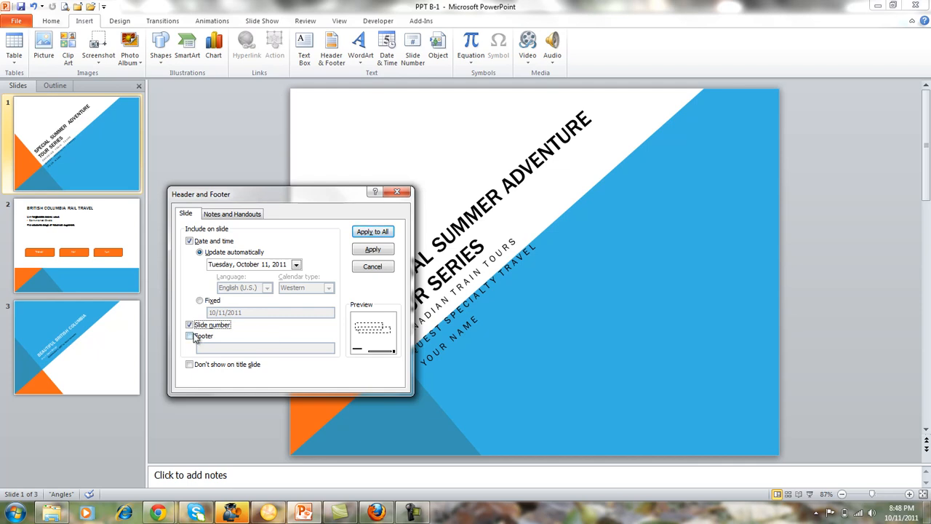
# - Enable the footer 'World's foremost traveling experience' and keep it off the title slide
pyautogui.click(189, 336)
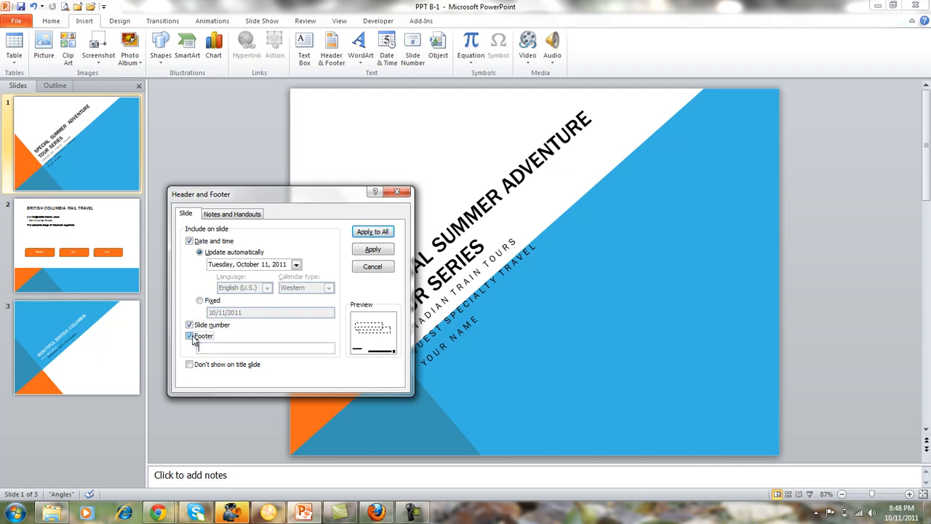
pyautogui.click(189, 335)
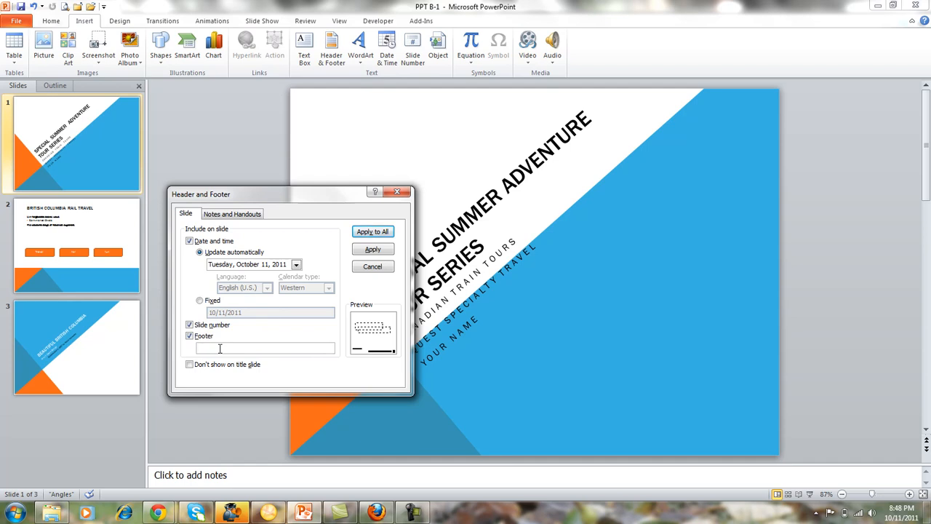
pyautogui.write('World')
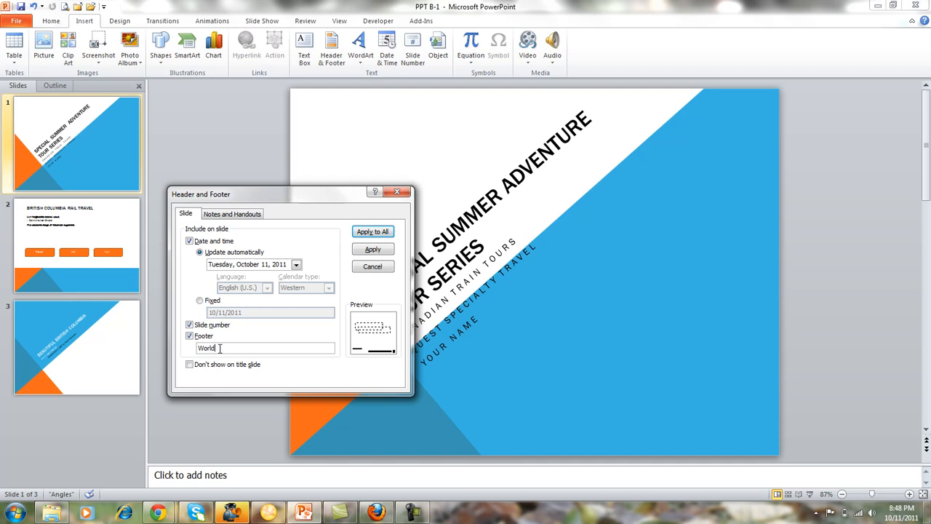
pyautogui.write("'s M")
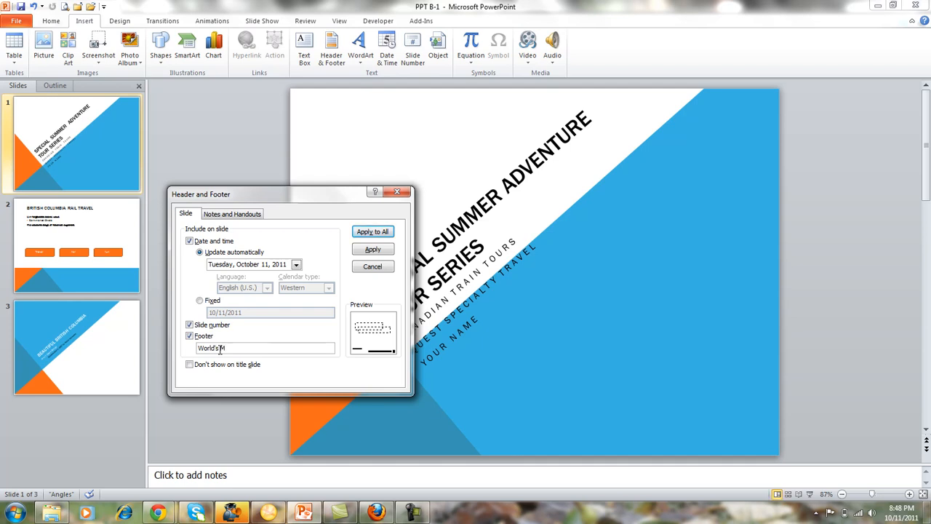
pyautogui.write('Foremost')
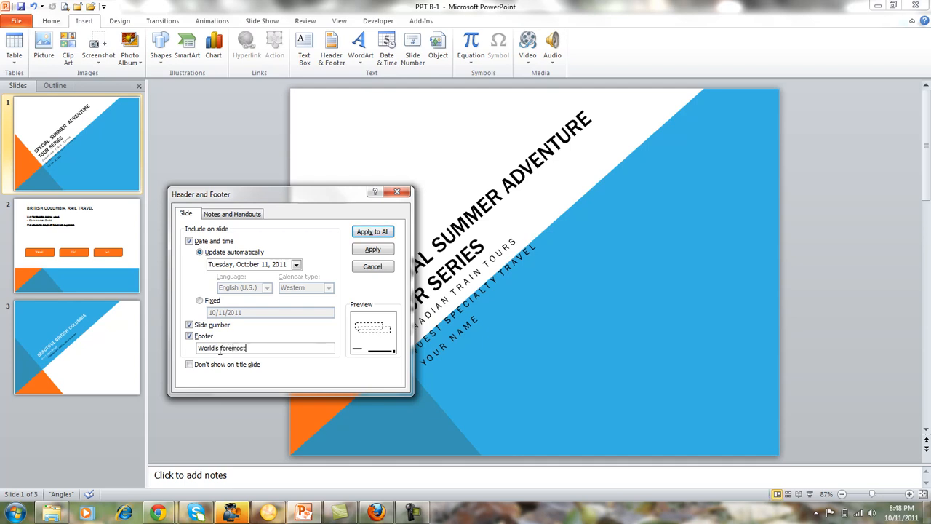
pyautogui.write('travl')
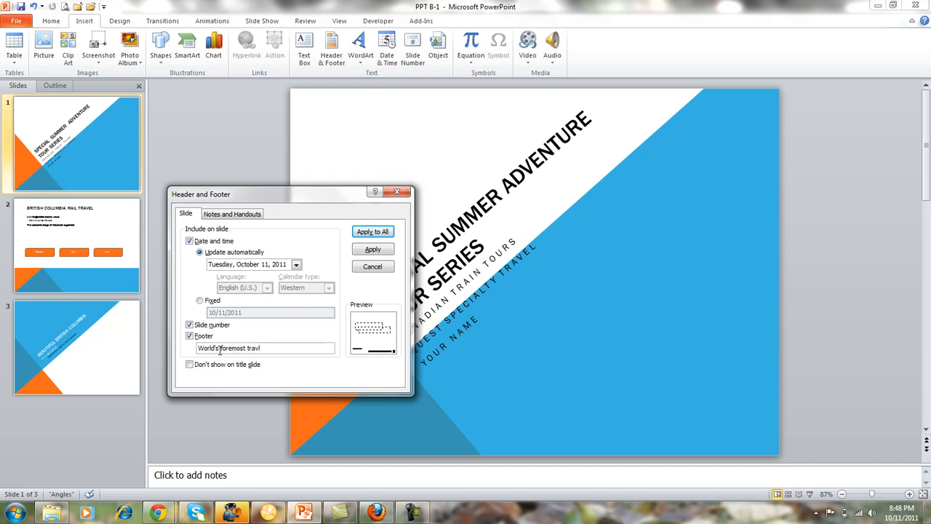
pyautogui.write('traveling ep')
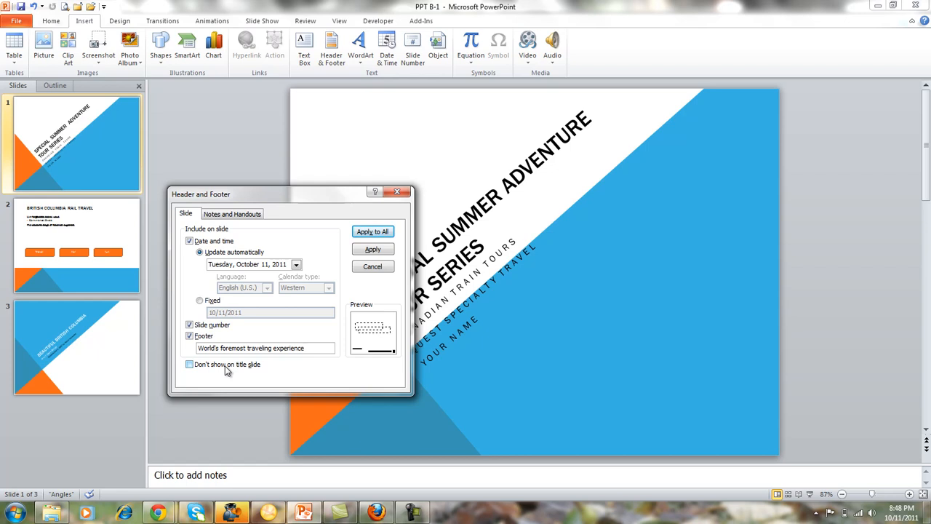
pyautogui.click(231, 212)
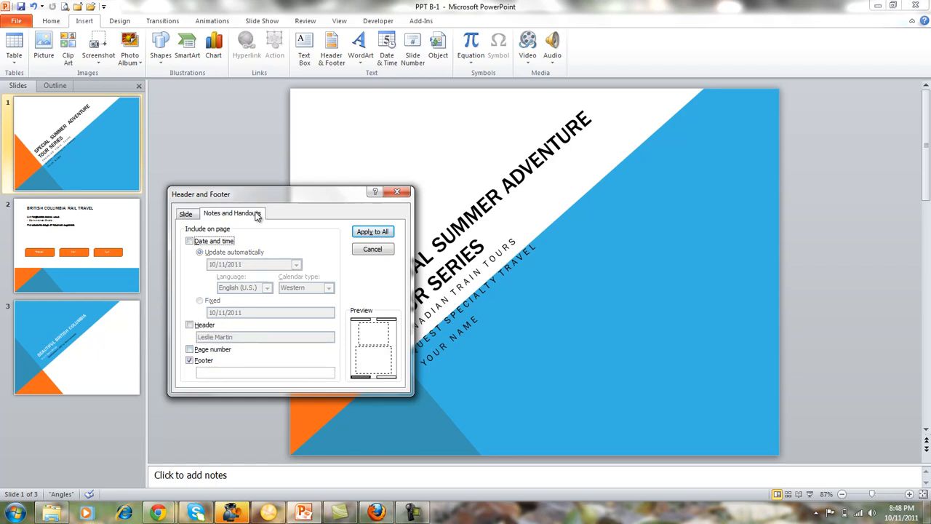
# - Enable the notes header, set the notes footer to 'OST 187', and apply to all
pyautogui.click(190, 324)
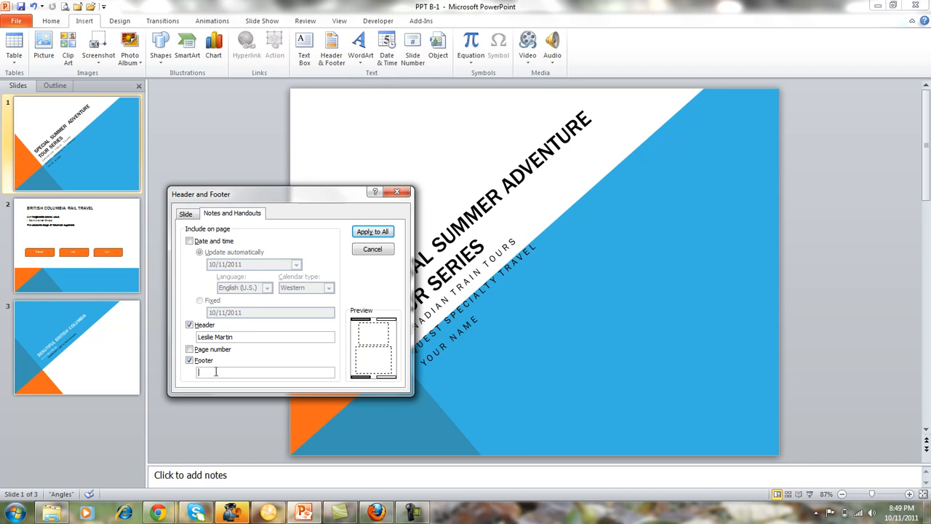
pyautogui.write('OST 187')
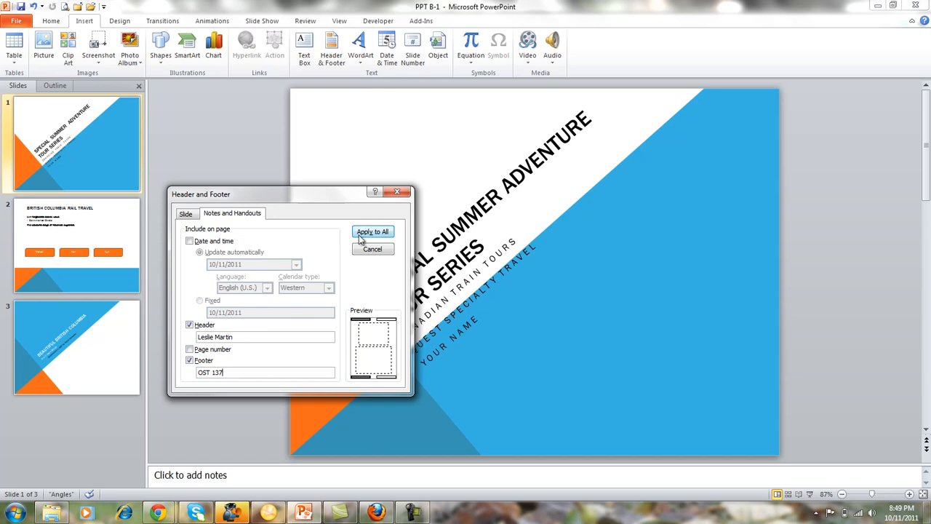
pyautogui.click(373, 231)
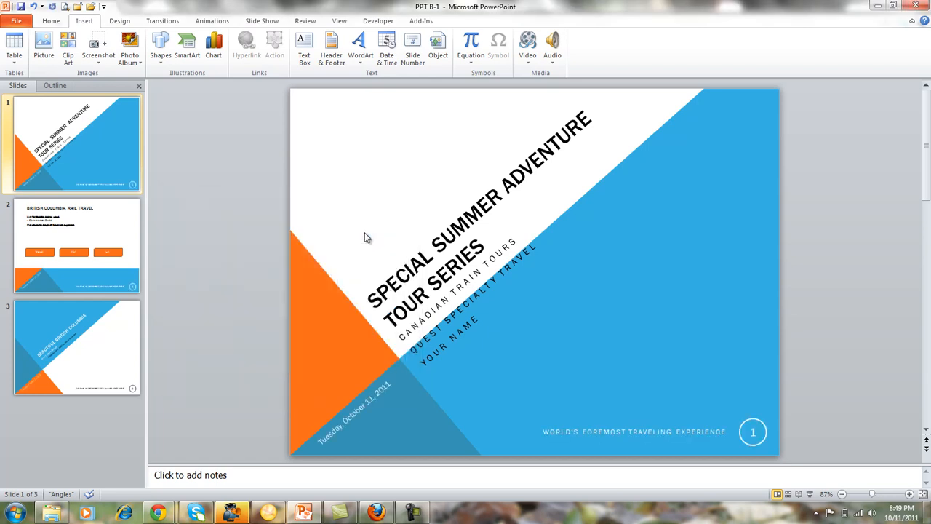
pyautogui.moveTo(589, 422)
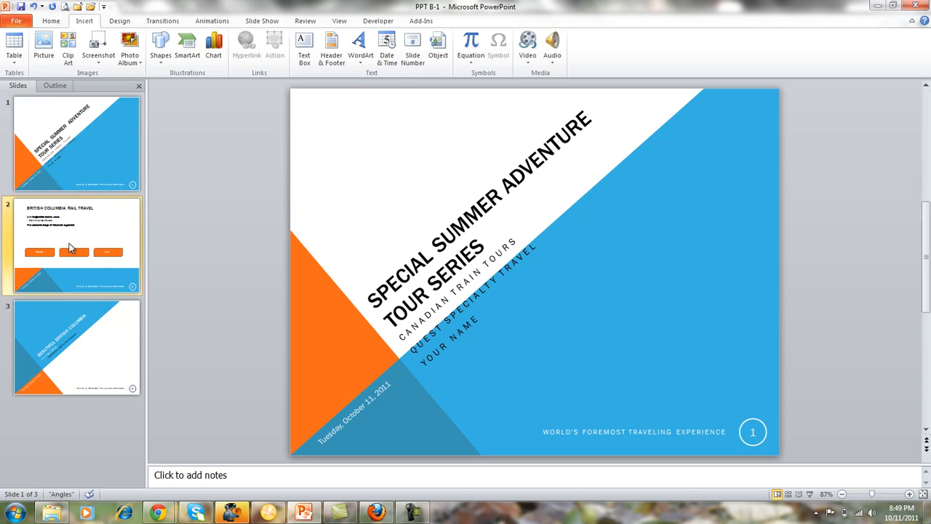
pyautogui.click(76, 244)
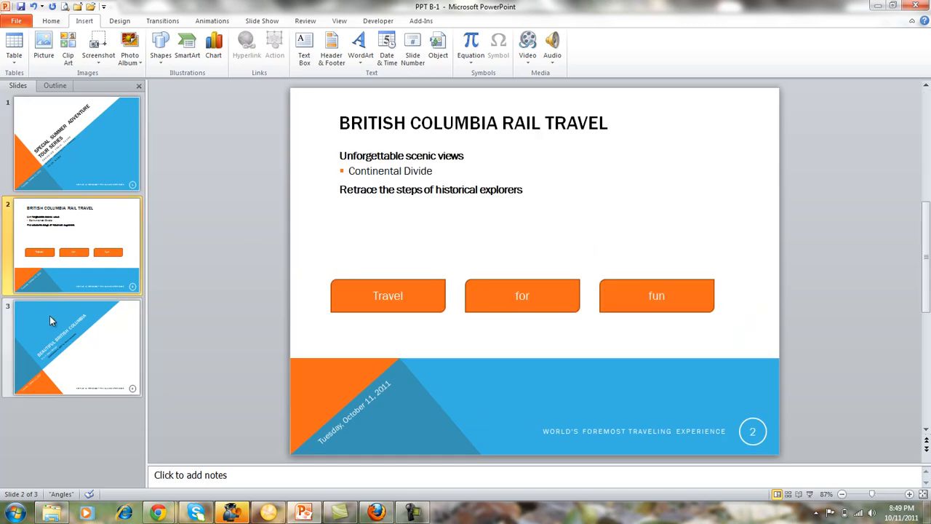
pyautogui.click(73, 347)
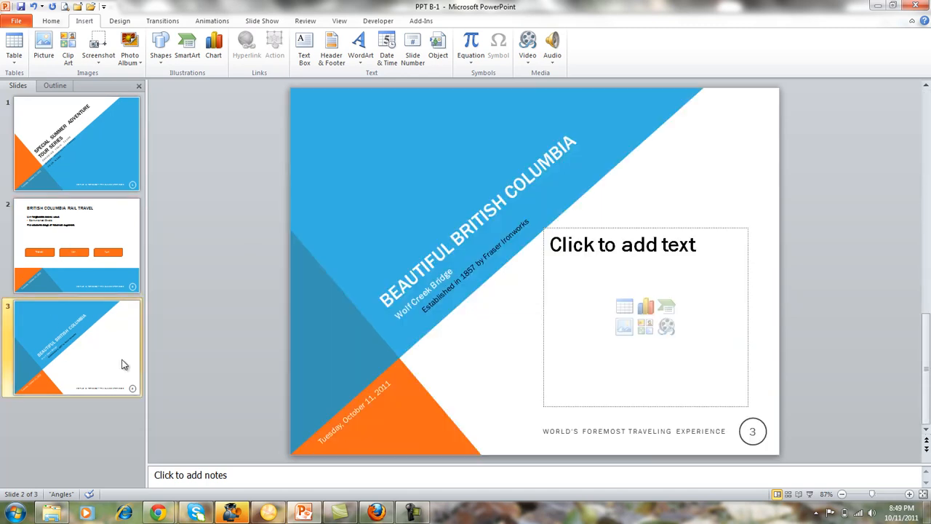
pyautogui.click(75, 144)
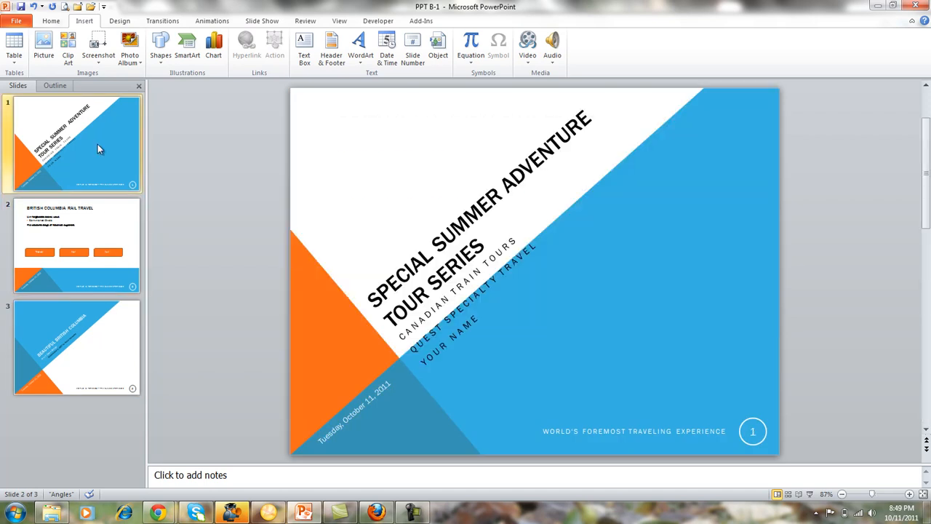
pyautogui.click(76, 144)
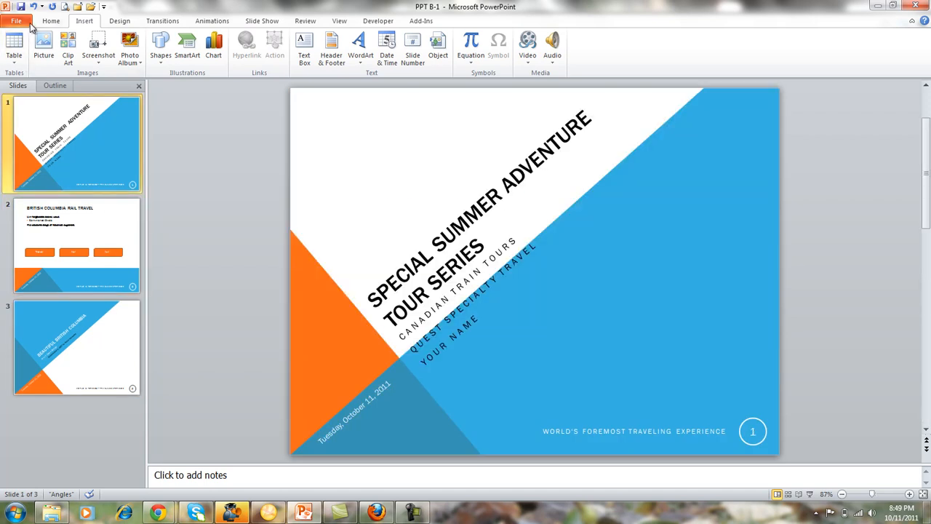
pyautogui.click(16, 20)
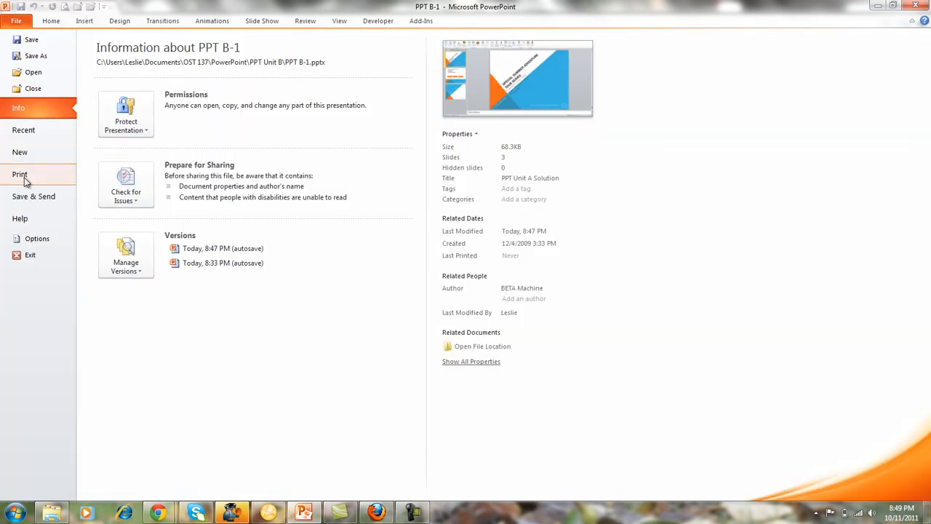
pyautogui.click(21, 175)
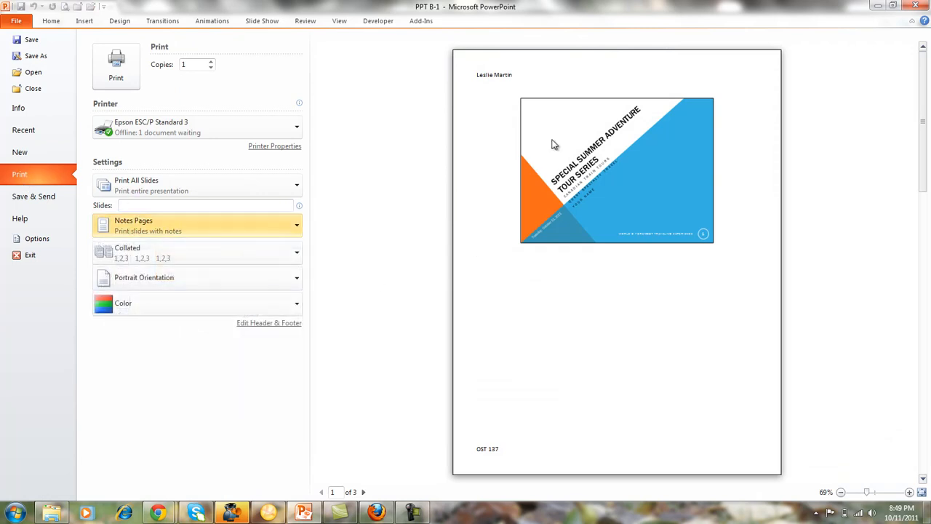
pyautogui.moveTo(471, 320)
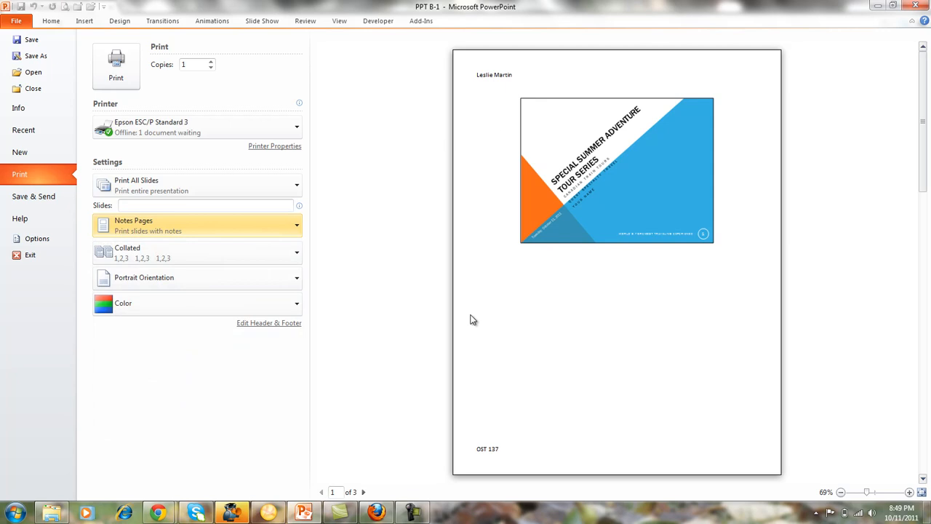
pyautogui.moveTo(493, 458)
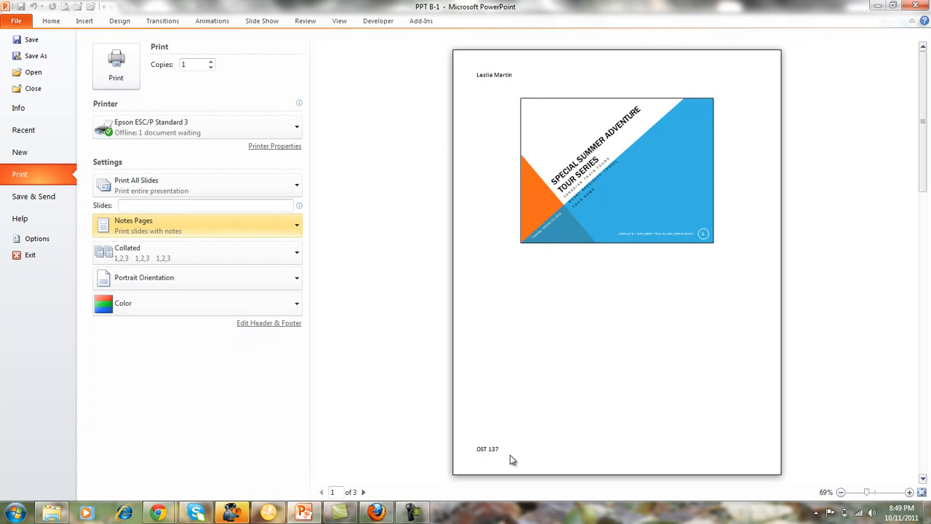
pyautogui.moveTo(551, 343)
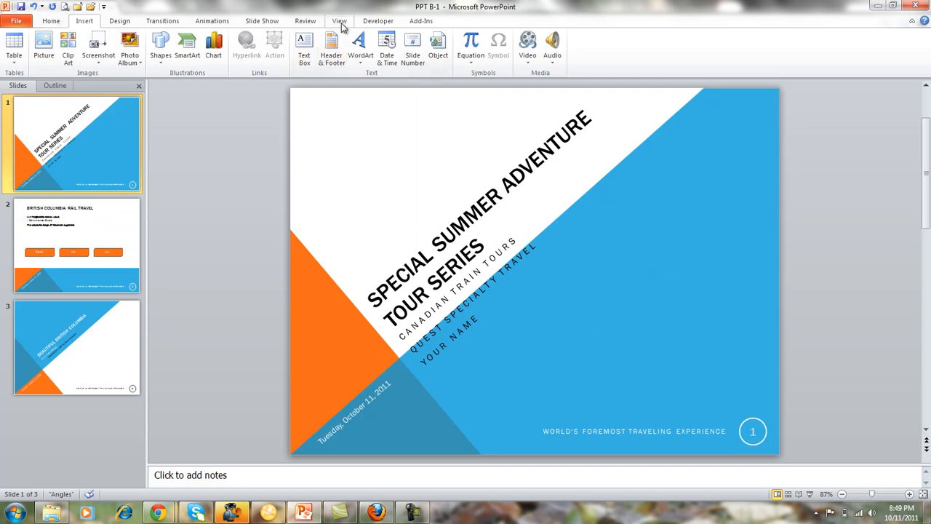
# - Show the Review ribbon's proofing and translation tools
pyautogui.click(306, 21)
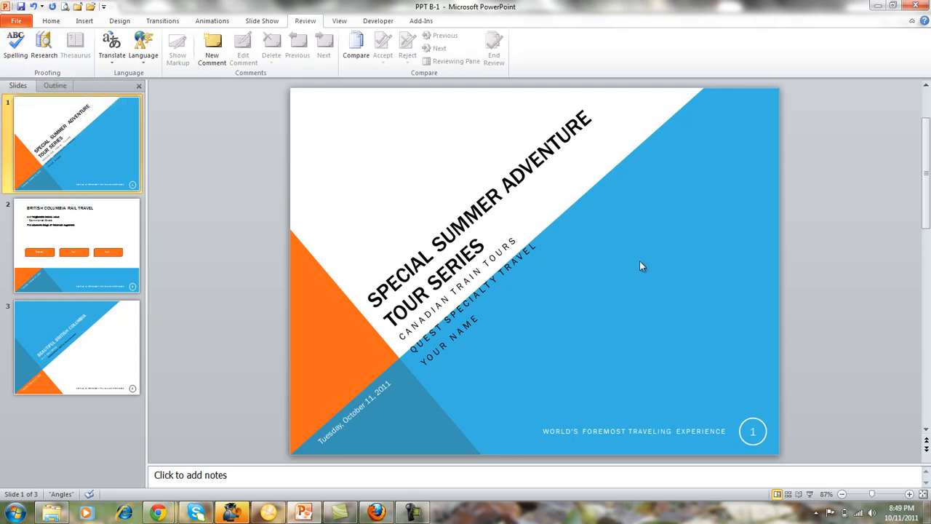
pyautogui.moveTo(629, 256)
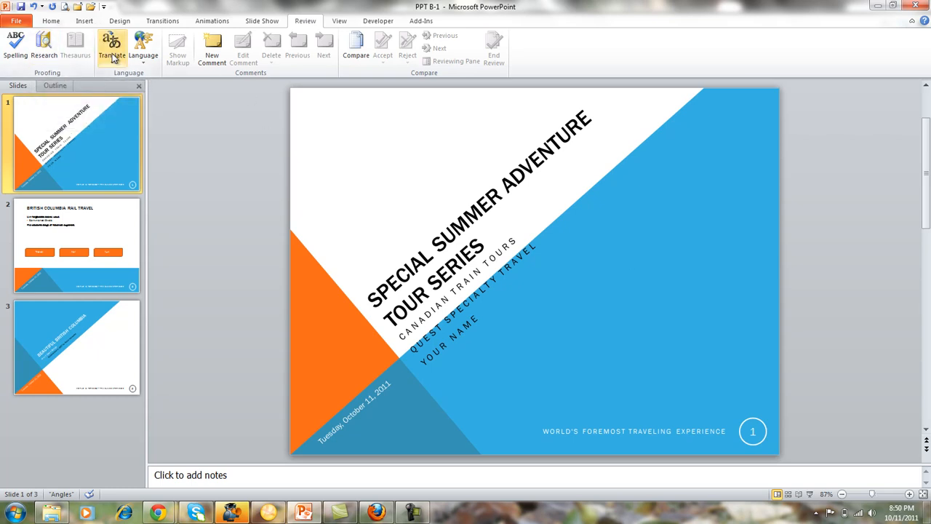
pyautogui.moveTo(111, 47)
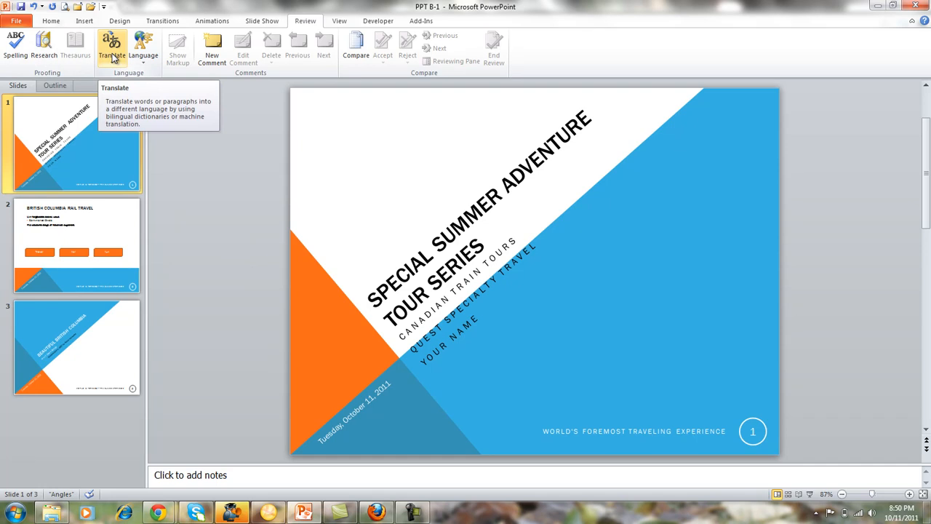